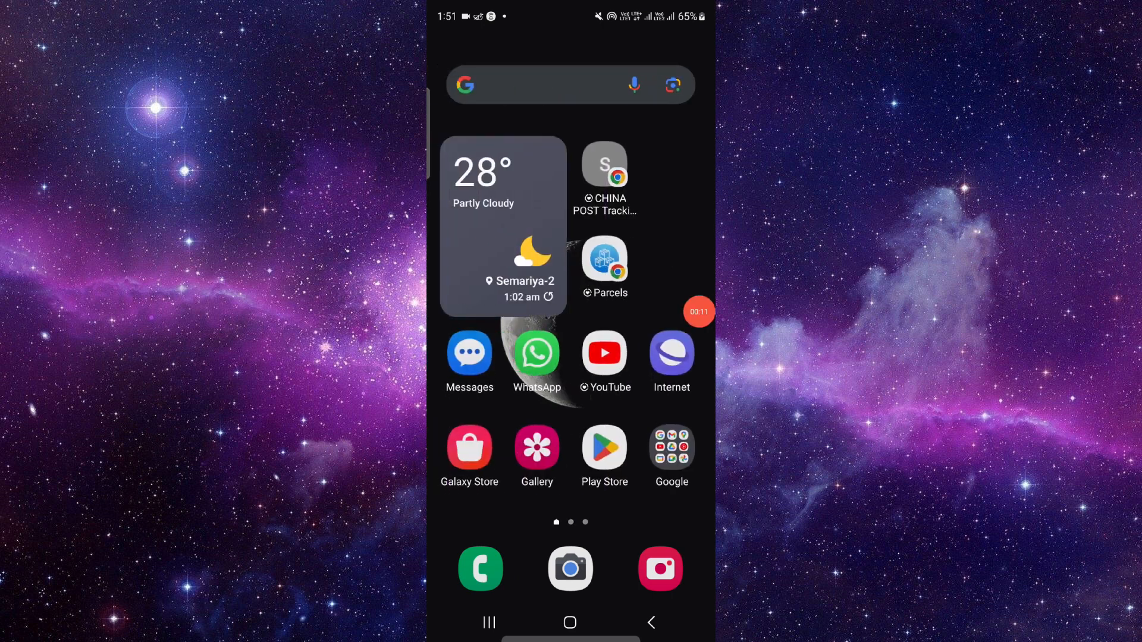
# Step: Launch Google Play Store from the home screen onto its suggested apps page
pyautogui.click(605, 448)
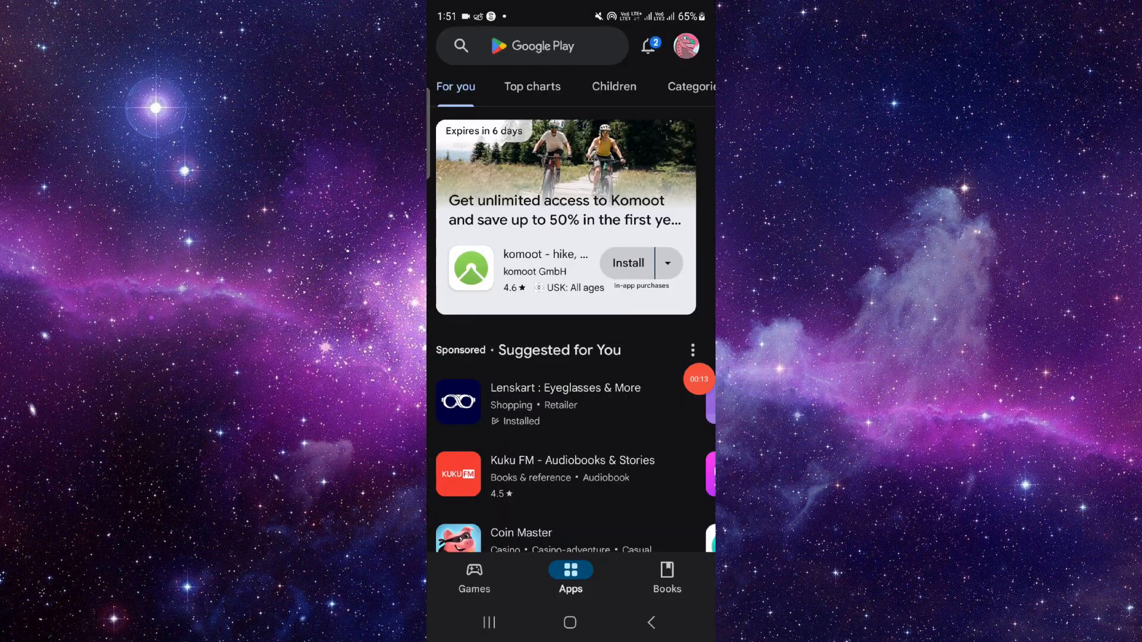
pyautogui.click(531, 46)
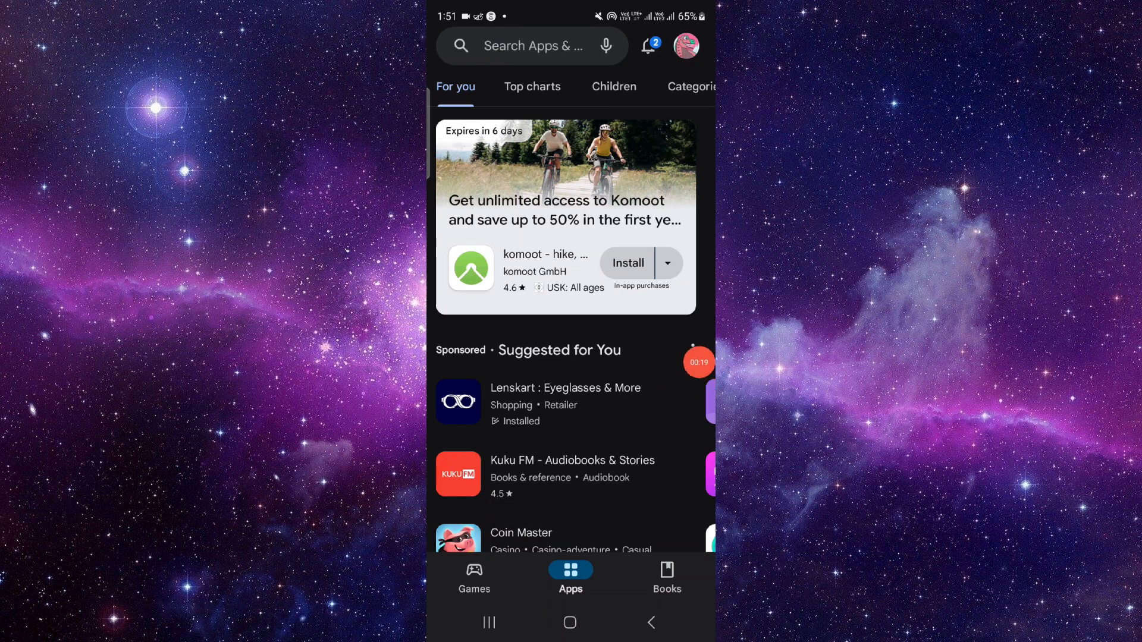
# Step: Search 'mis' to reach the My MITSUBISHI CONNECT listing, then return to the home screen
pyautogui.click(532, 46)
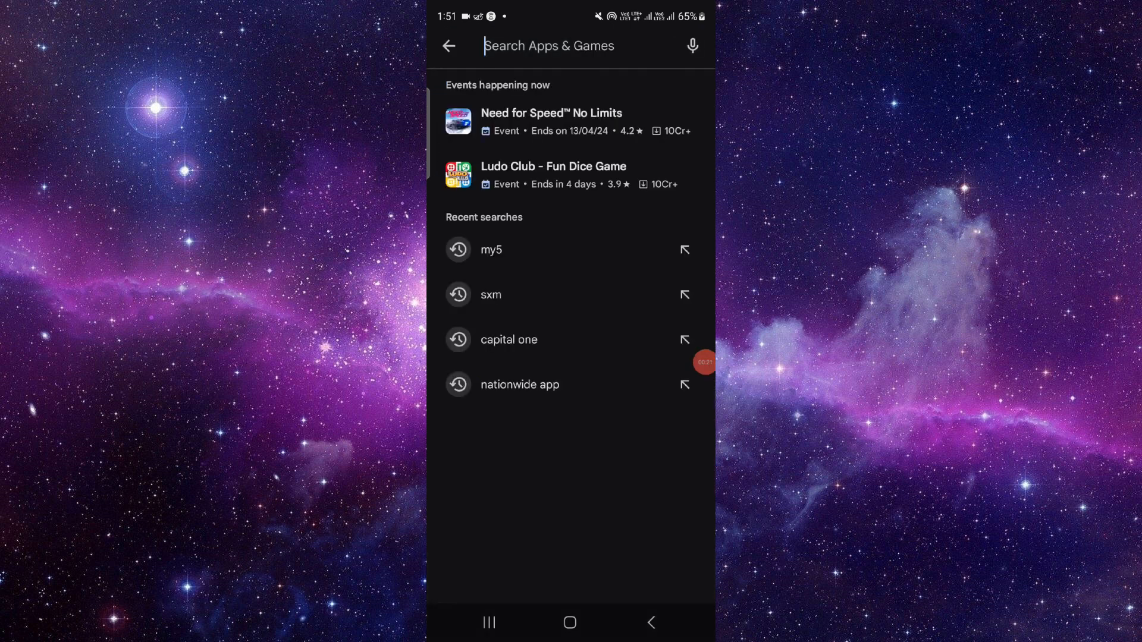
pyautogui.write('mit')
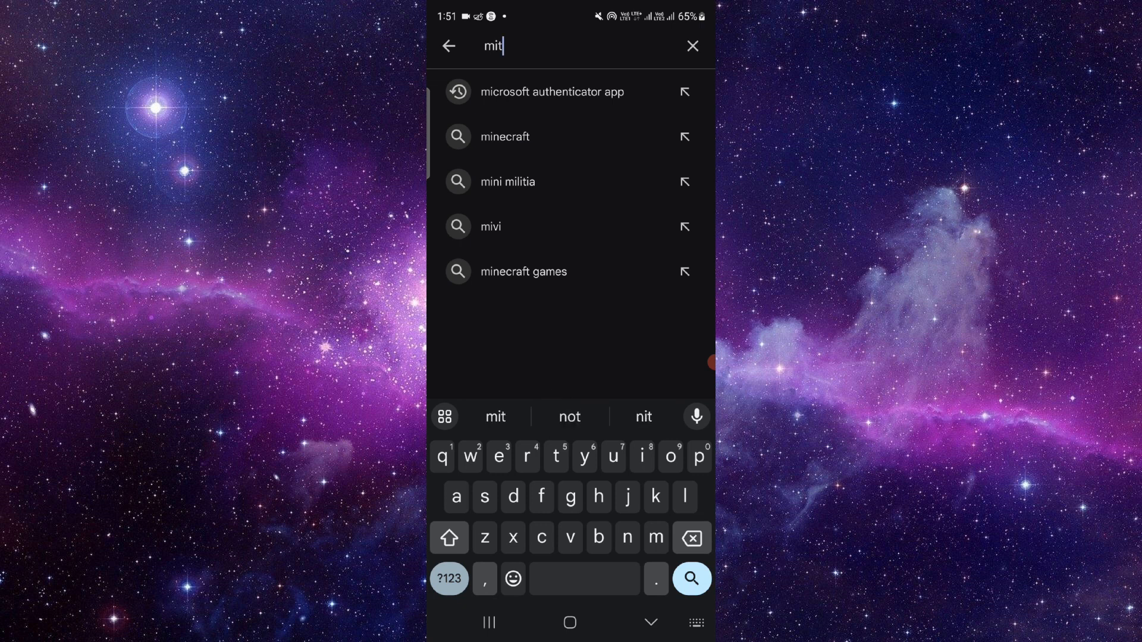
pyautogui.write('s')
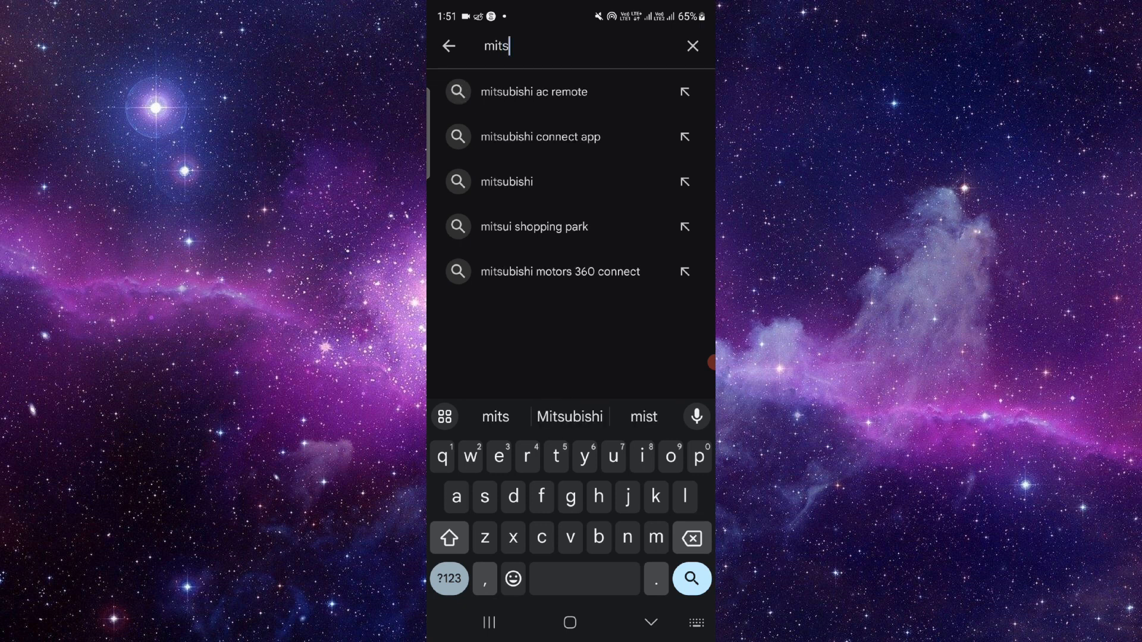
pyautogui.click(546, 137)
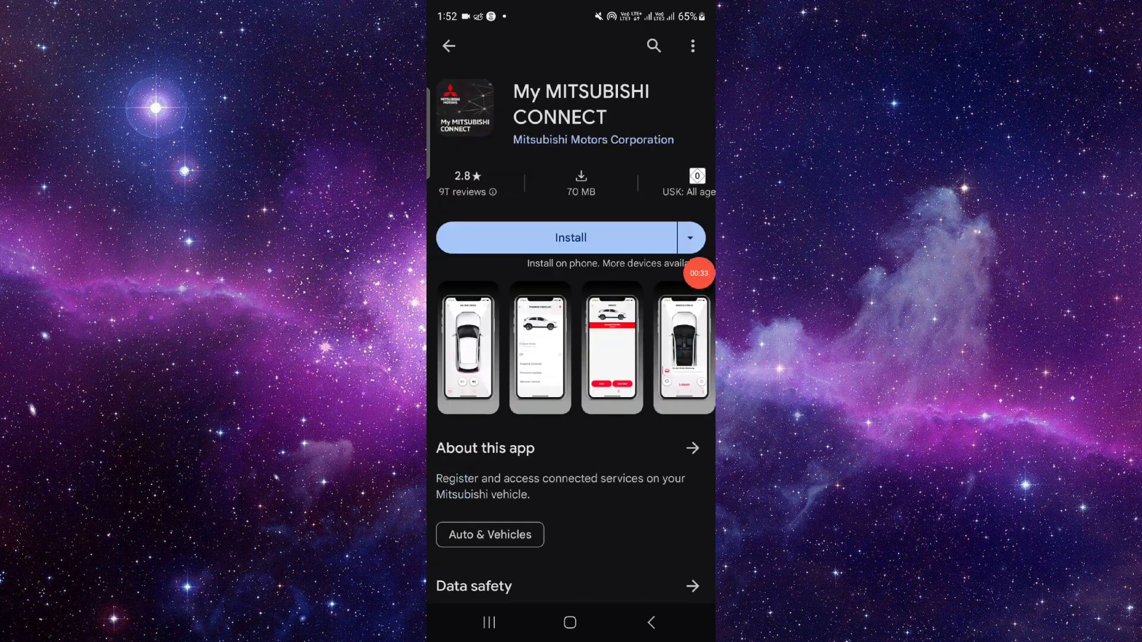
pyautogui.click(570, 623)
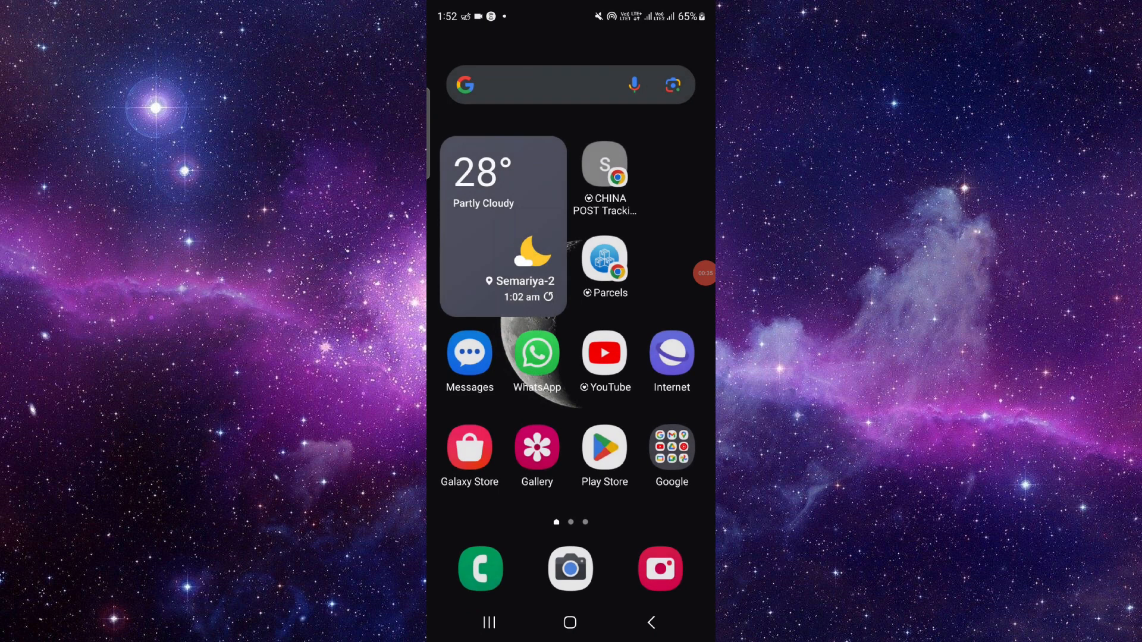